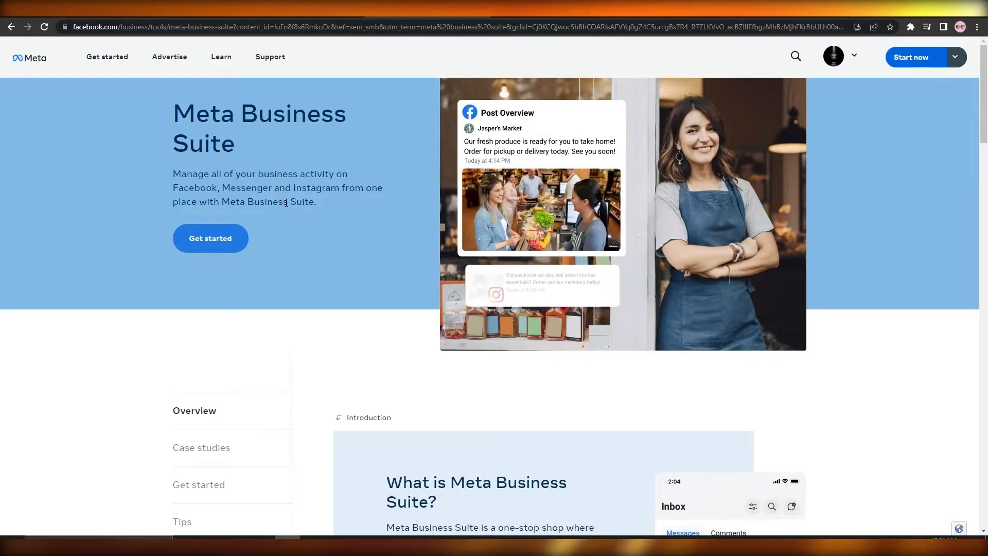
Step: Open the Business Suite home dashboard for the Sam Hash Page via Get started
{"action": "left_click", "coordinate": [210, 238]}
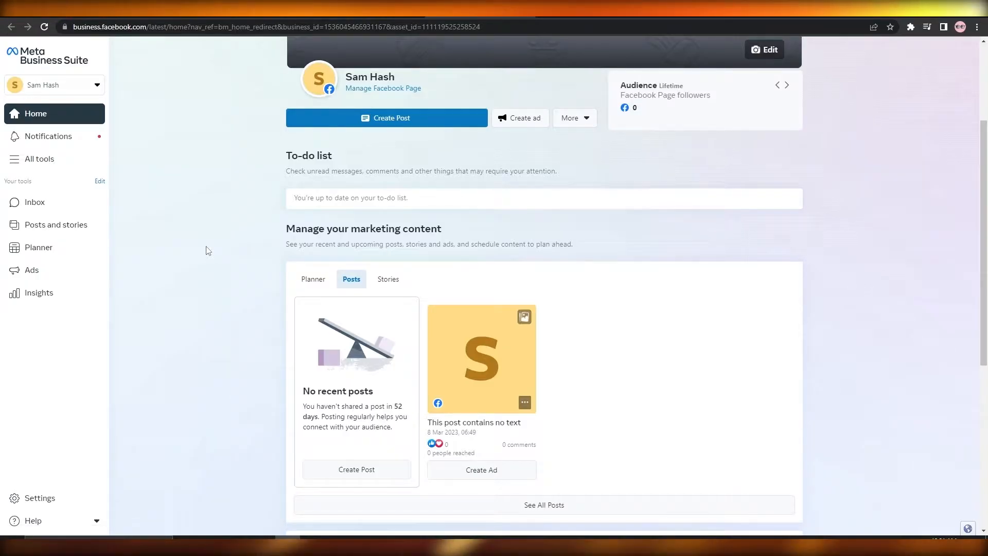
{"action": "mouse_move", "coordinate": [39, 497]}
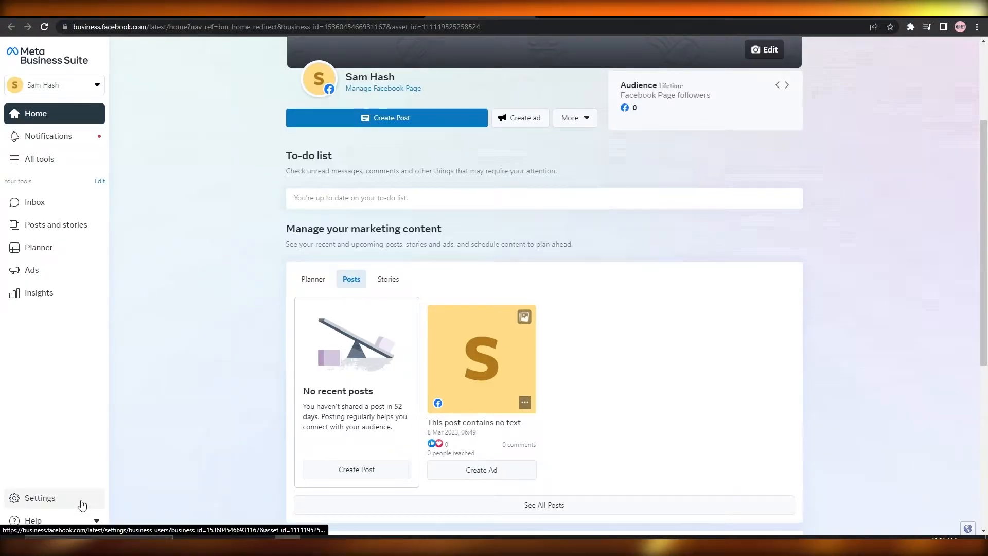
Step: Go to Settings and show the Business assets list
{"action": "left_click", "coordinate": [40, 498]}
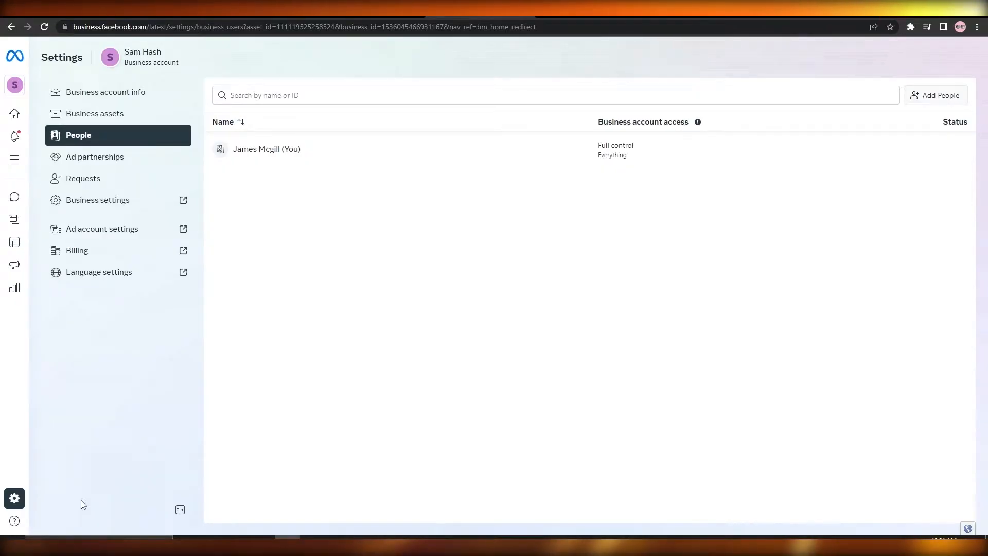
{"action": "mouse_move", "coordinate": [95, 179]}
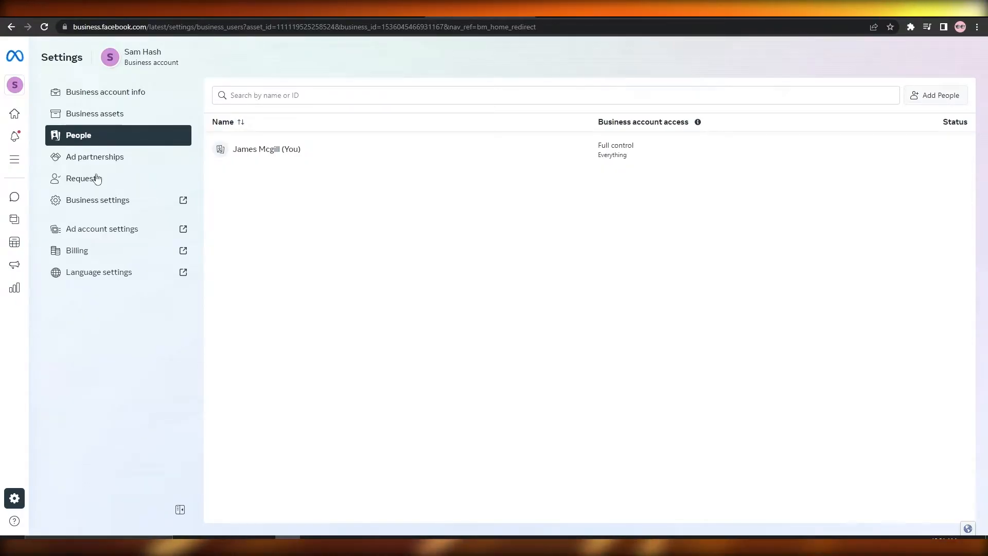
{"action": "left_click", "coordinate": [95, 114]}
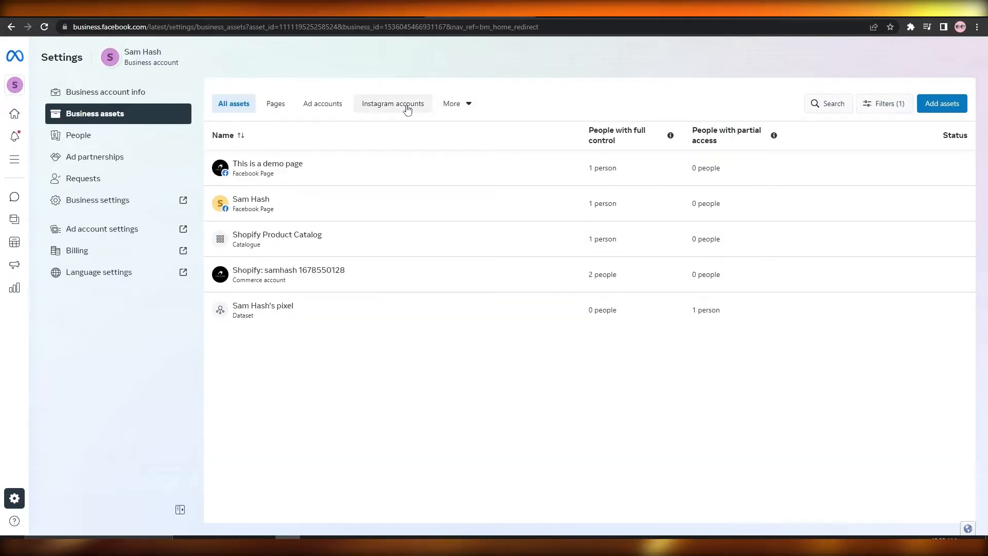
{"action": "mouse_move", "coordinate": [275, 103]}
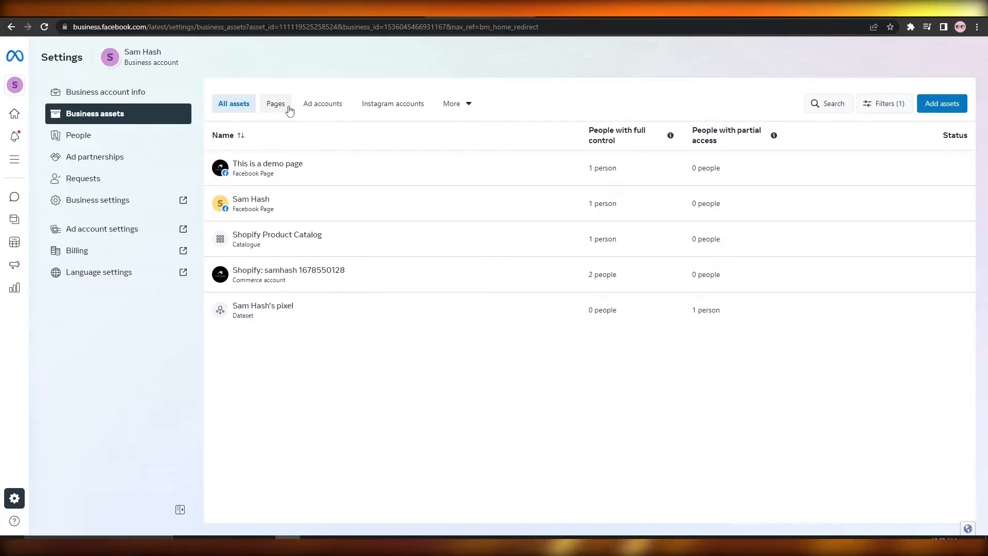
Step: Filter assets to Instagram accounts, start adding one, accept the terms and submit the claim
{"action": "left_click", "coordinate": [392, 103]}
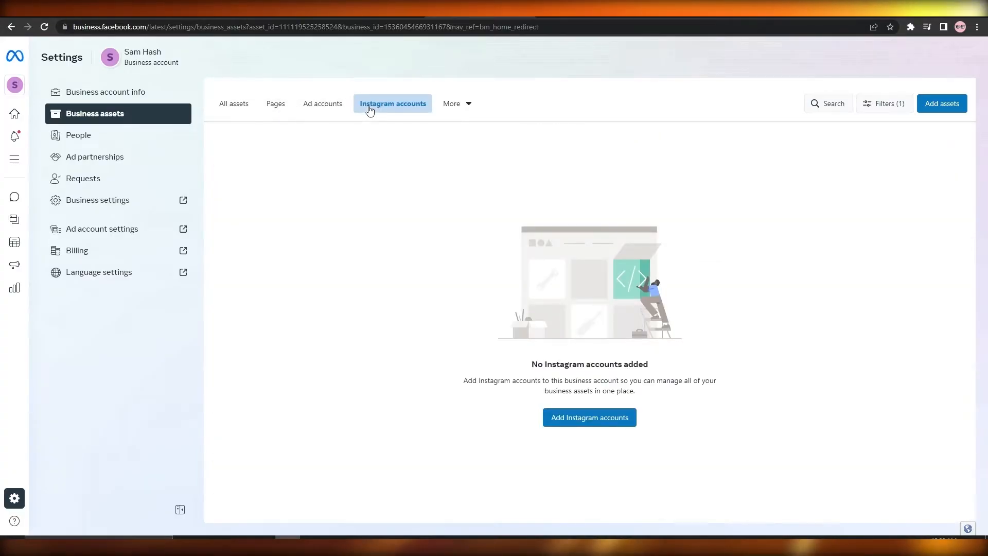
{"action": "left_click", "coordinate": [589, 417]}
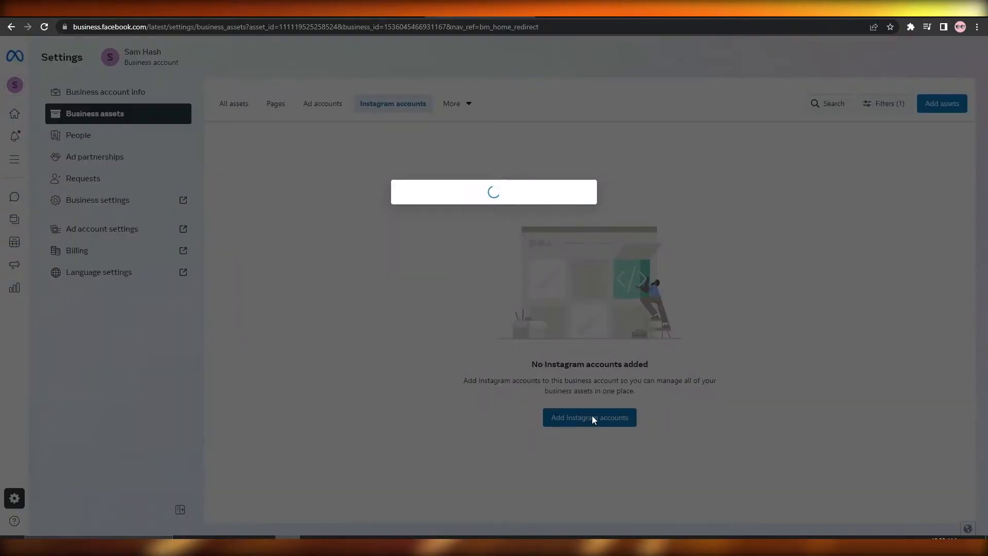
{"action": "left_click", "coordinate": [588, 417]}
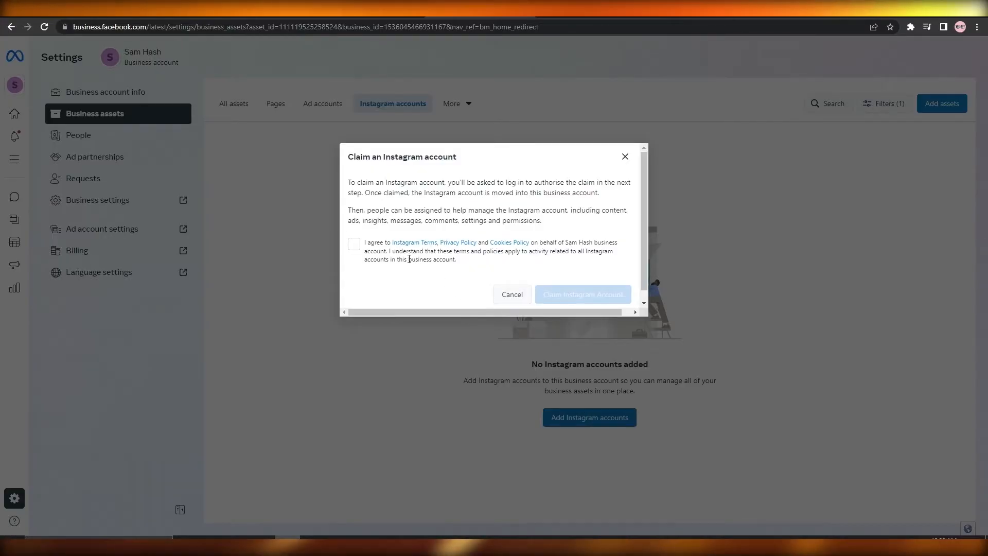
{"action": "left_click", "coordinate": [354, 244]}
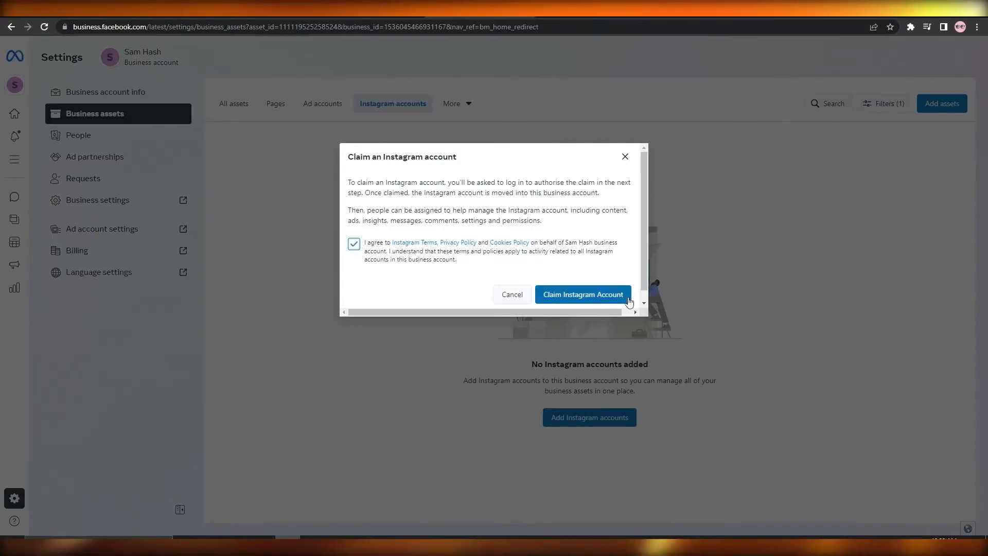
{"action": "left_click", "coordinate": [583, 294]}
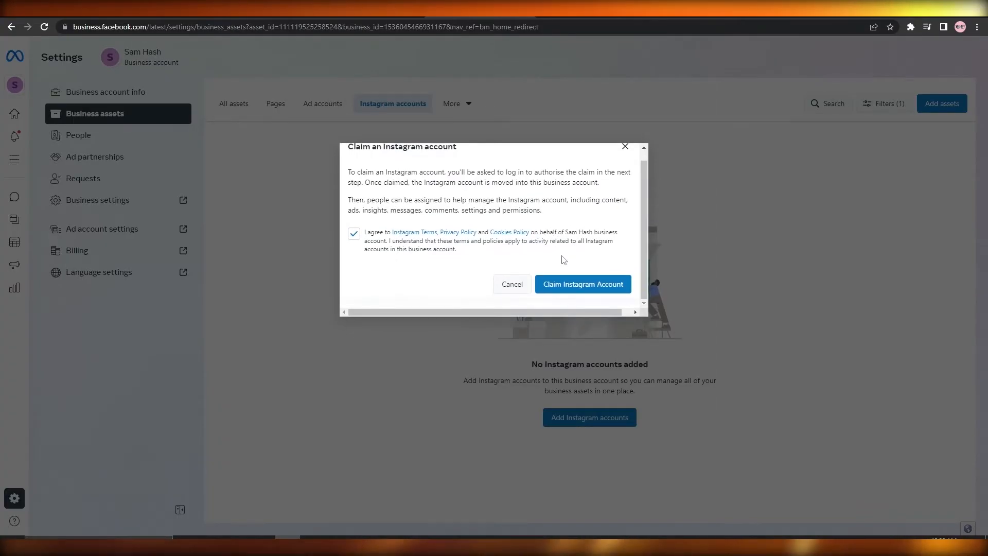
Step: Submit the Instagram claim again, then close the Instagram login window
{"action": "left_click", "coordinate": [581, 284]}
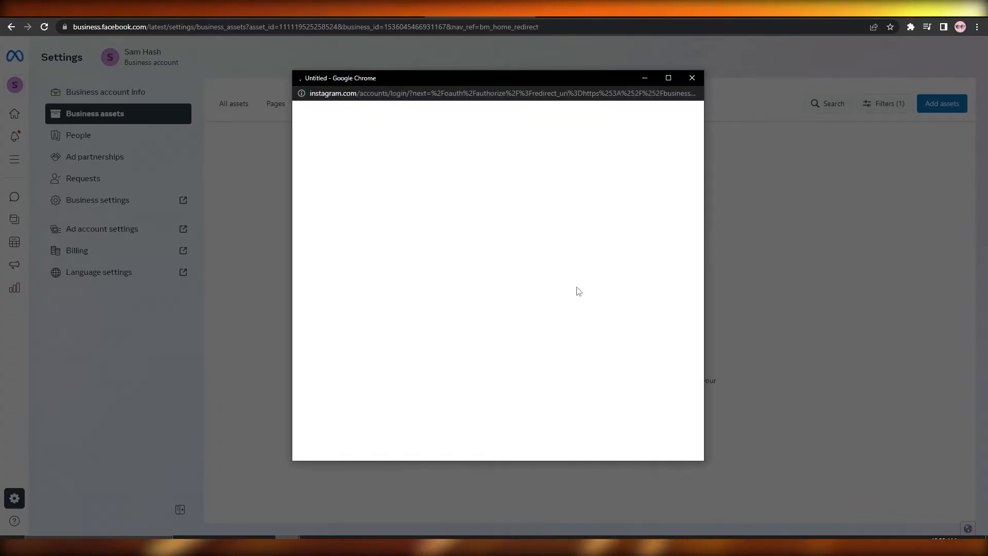
{"action": "left_click", "coordinate": [692, 77]}
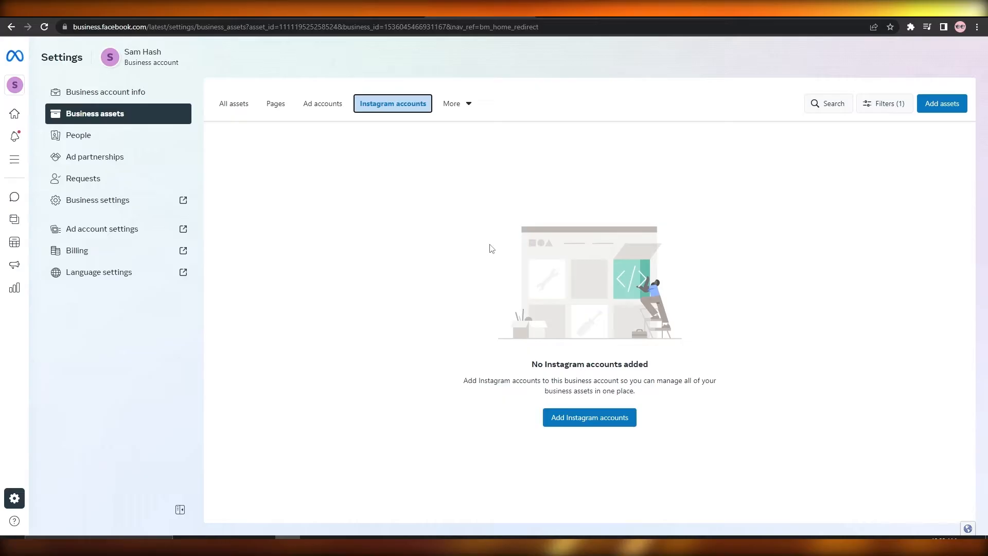
{"action": "left_click", "coordinate": [15, 56]}
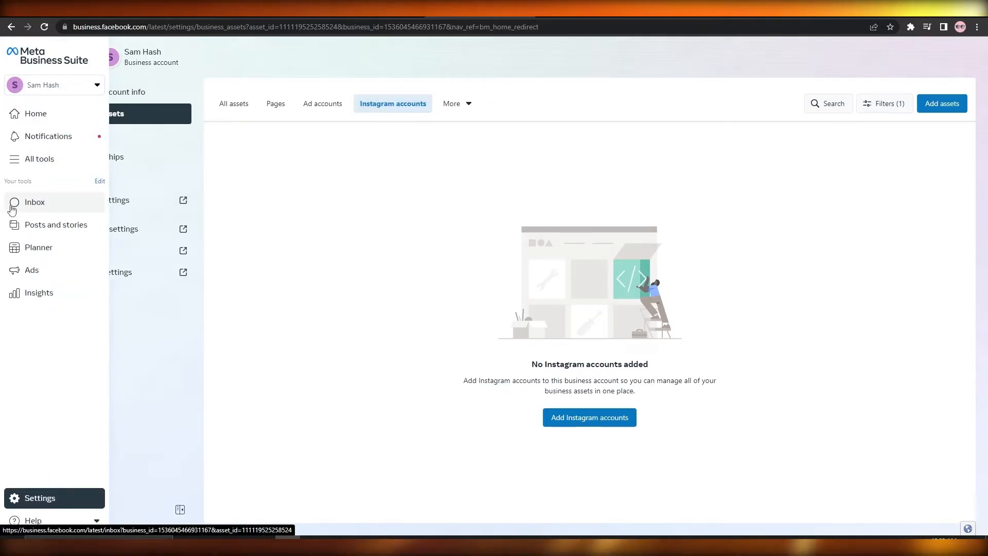
Step: Open the Inbox's Instagram tab and start connecting Instagram to the Sam Hash Page
{"action": "left_click", "coordinate": [35, 202]}
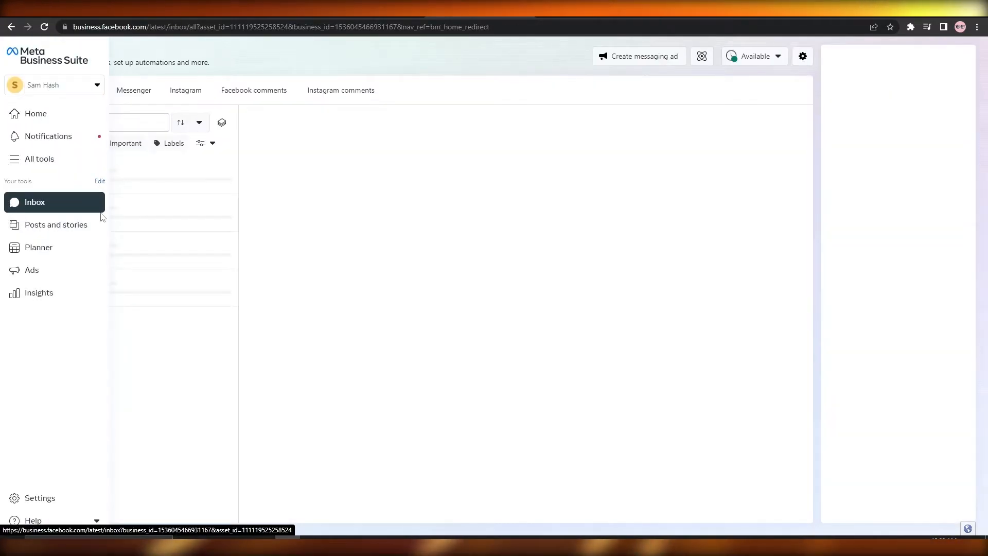
{"action": "left_click", "coordinate": [185, 90]}
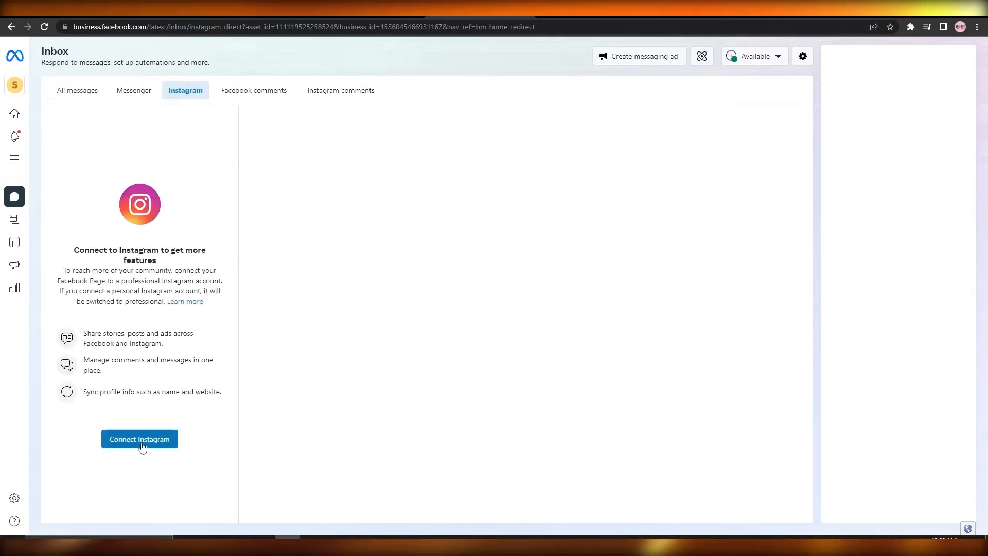
{"action": "left_click", "coordinate": [140, 438]}
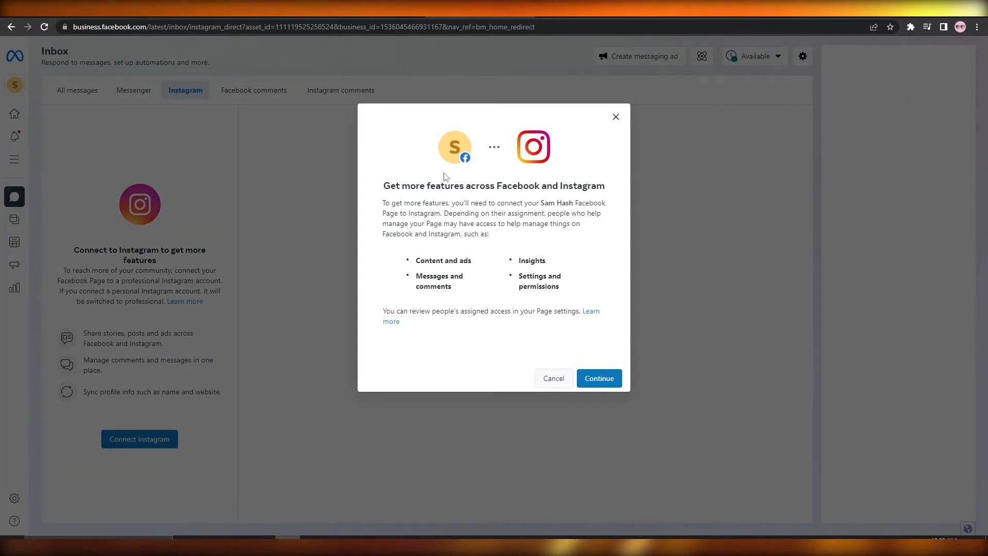
Step: Continue past the connection overview, then dismiss the Instagram message settings dialog
{"action": "left_click", "coordinate": [598, 379]}
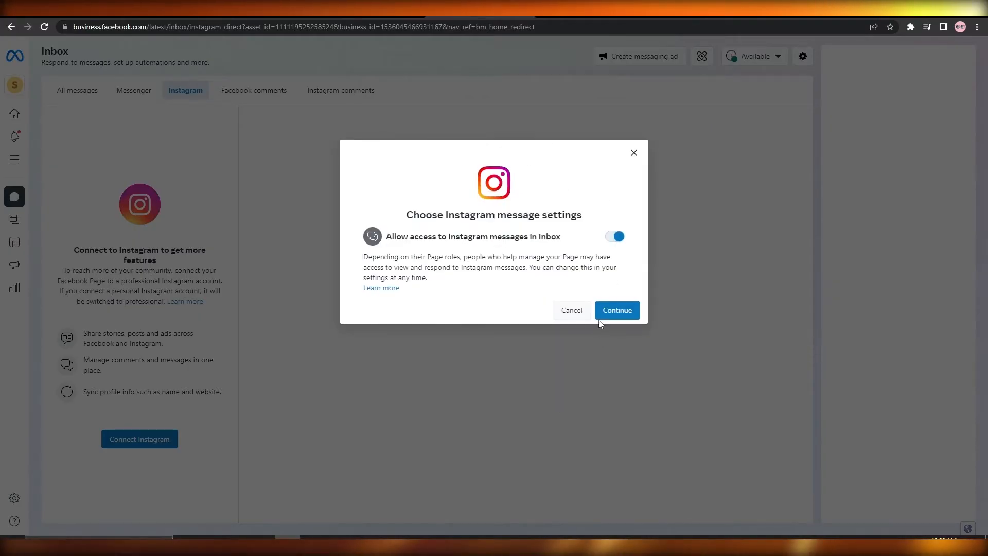
{"action": "mouse_move", "coordinate": [616, 310]}
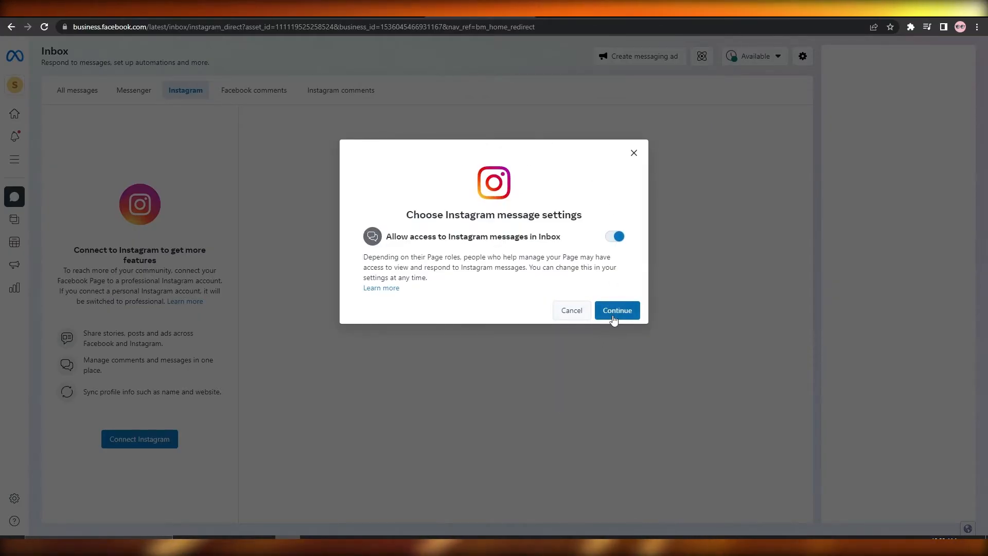
{"action": "mouse_move", "coordinate": [674, 60]}
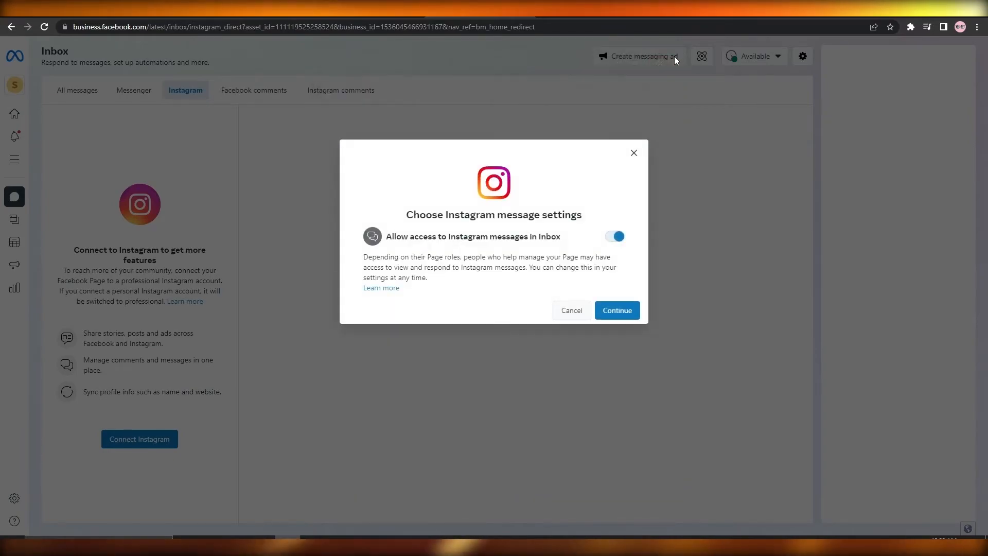
{"action": "mouse_move", "coordinate": [634, 153]}
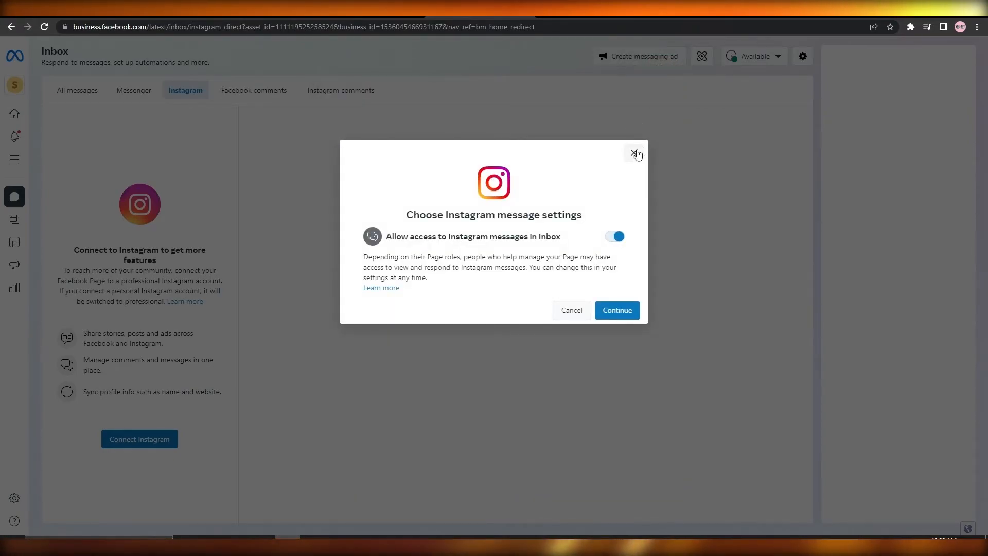
{"action": "left_click", "coordinate": [636, 154]}
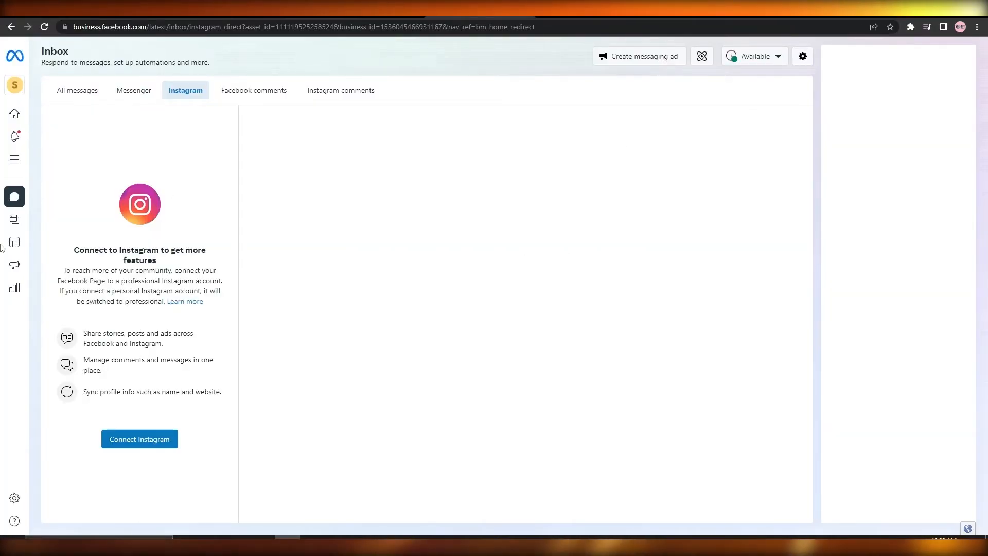
{"action": "mouse_move", "coordinate": [217, 238]}
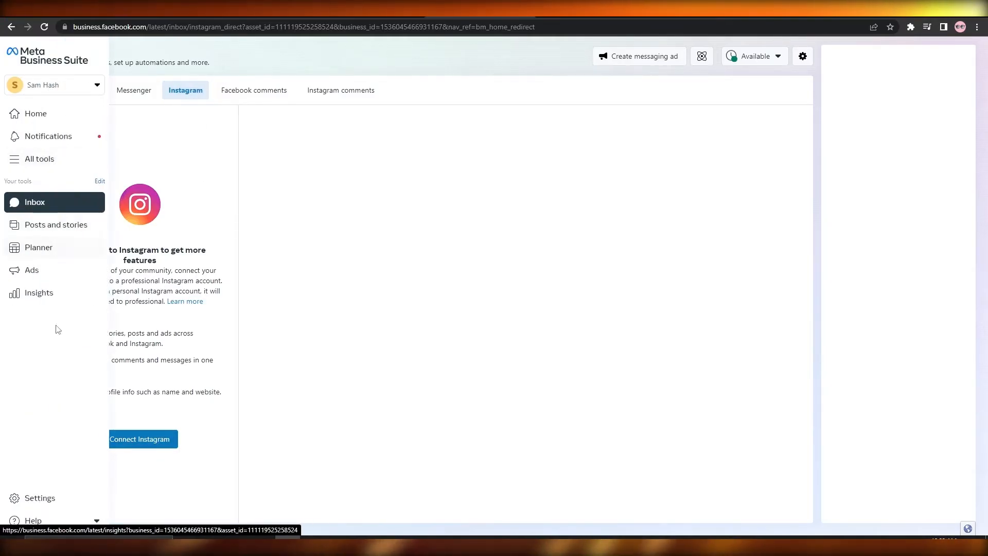
Step: Return to Settings > Business assets, showing the still-empty Instagram accounts list
{"action": "left_click", "coordinate": [40, 498]}
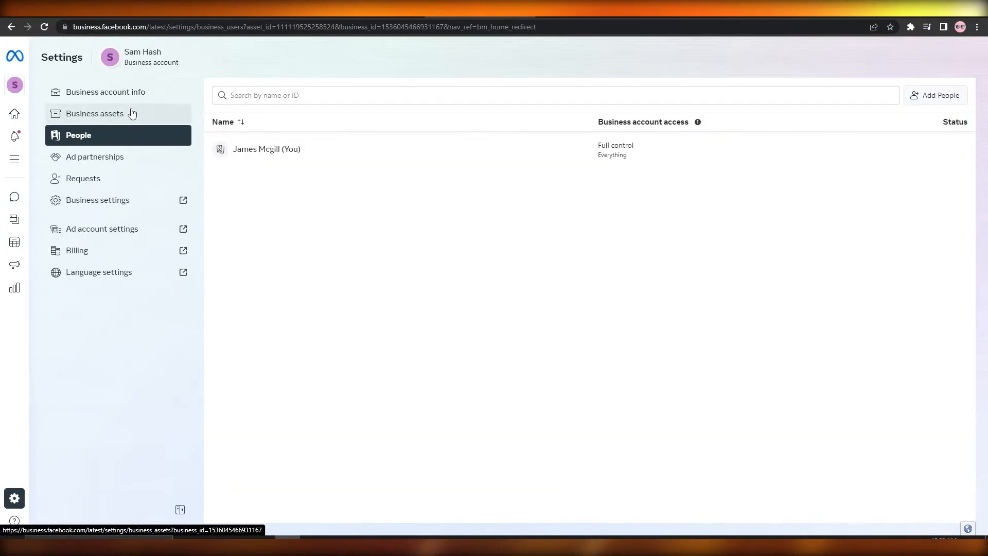
{"action": "left_click", "coordinate": [95, 113]}
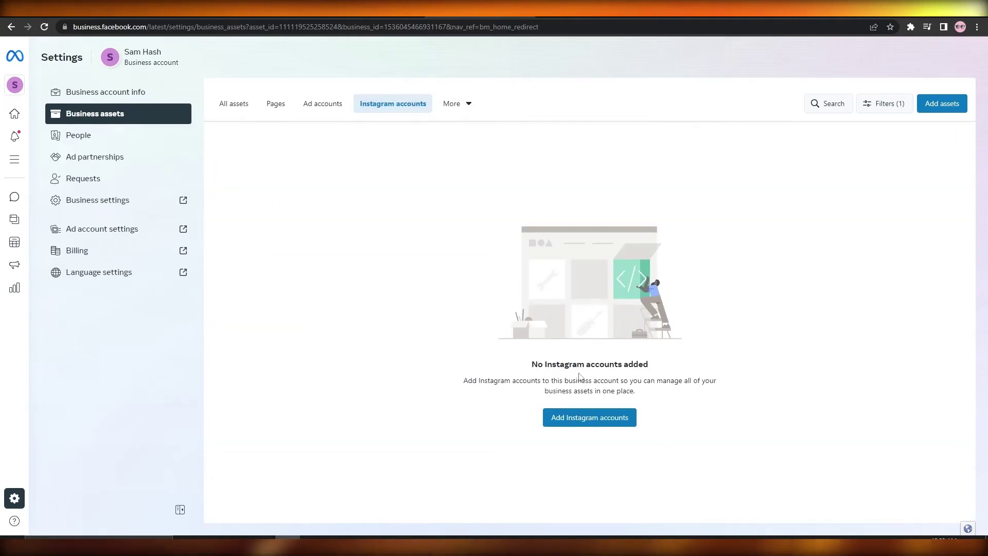